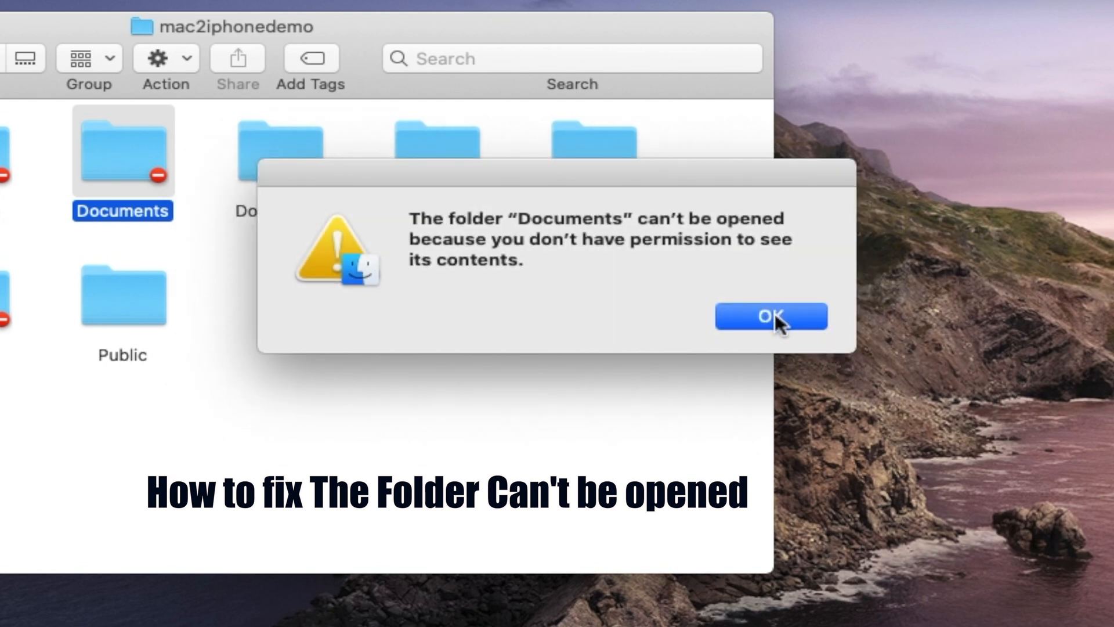
Dismiss the Documents warning and attempt to open Downloads, hitting the same permission refusal
left_click(771, 315)
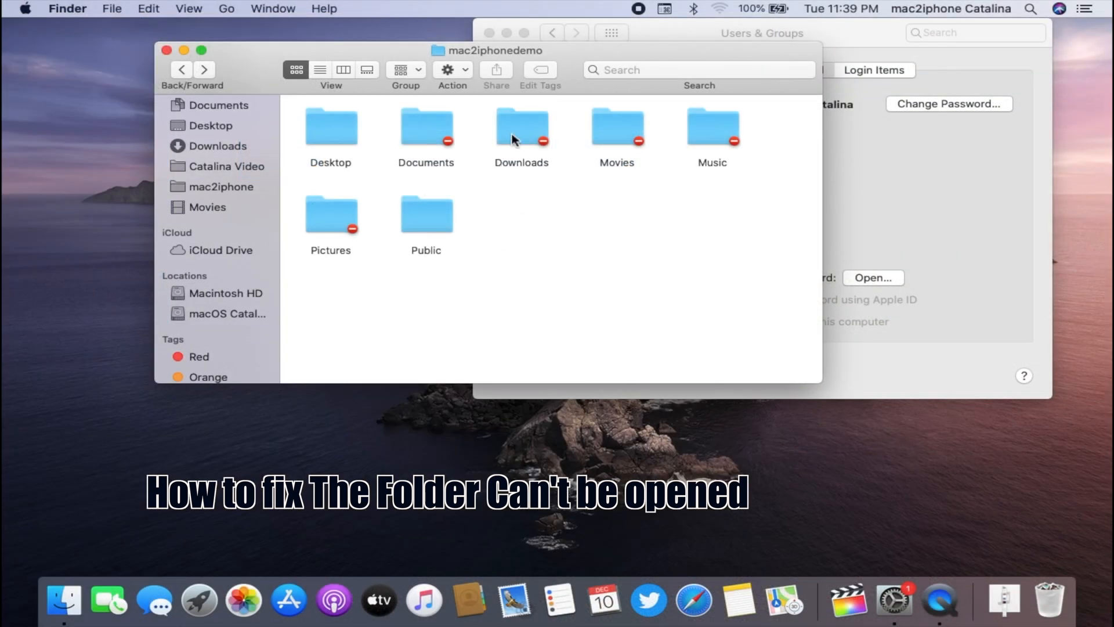
double_click(521, 128)
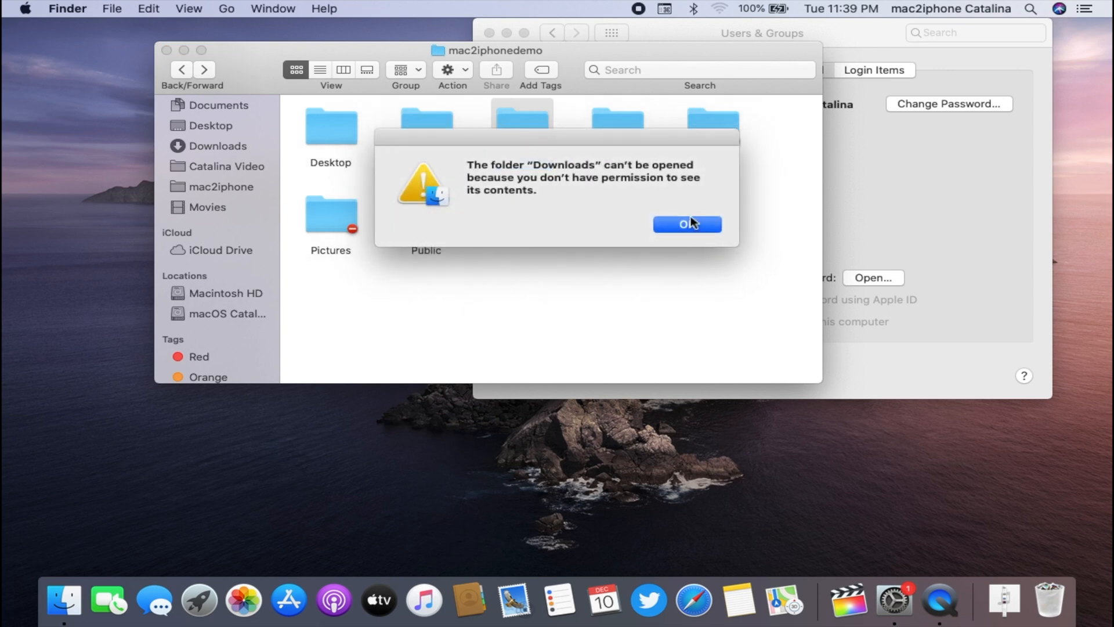
Show Get Info for Downloads and start unlocking its Sharing & Permissions lock
right_click(522, 124)
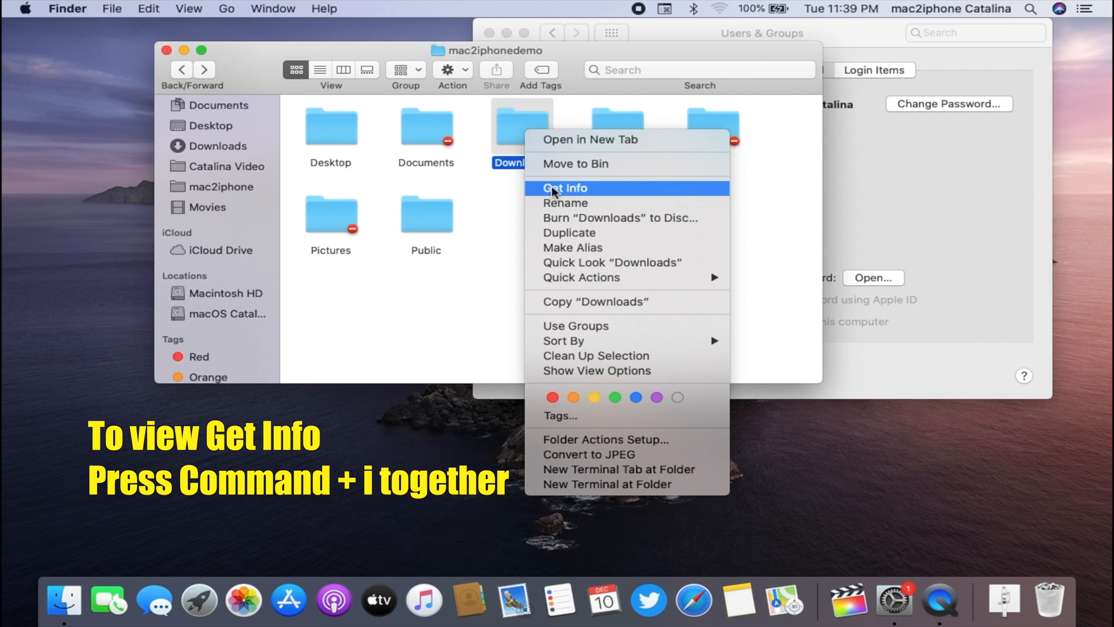
left_click(565, 188)
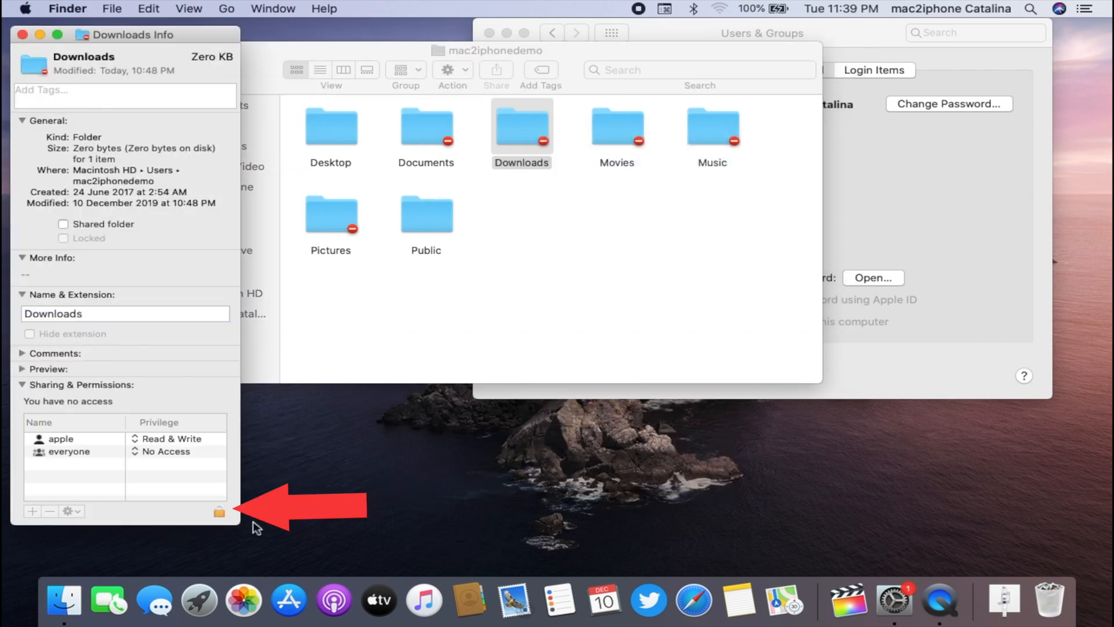
left_click(219, 512)
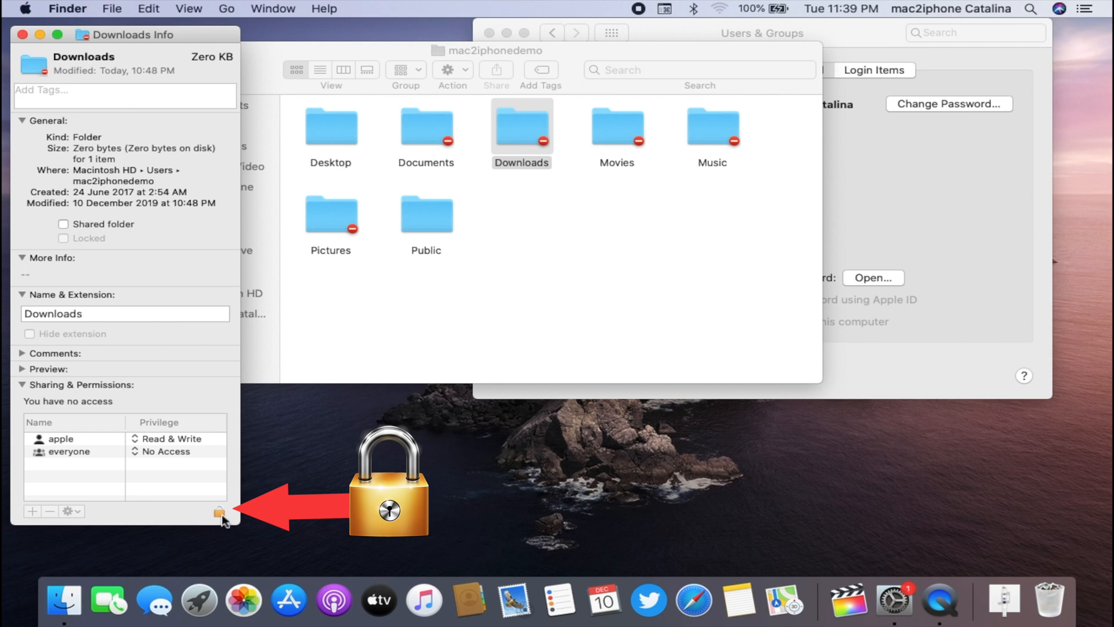
Authenticate with the administrator password so the Downloads permissions become editable
left_click(219, 512)
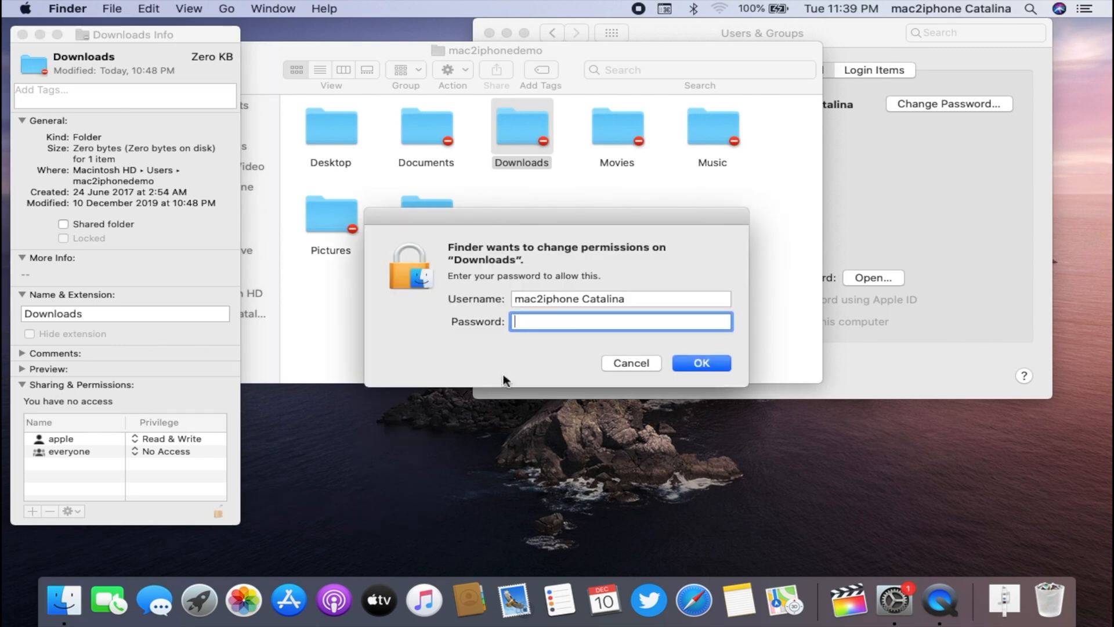
type("•••••")
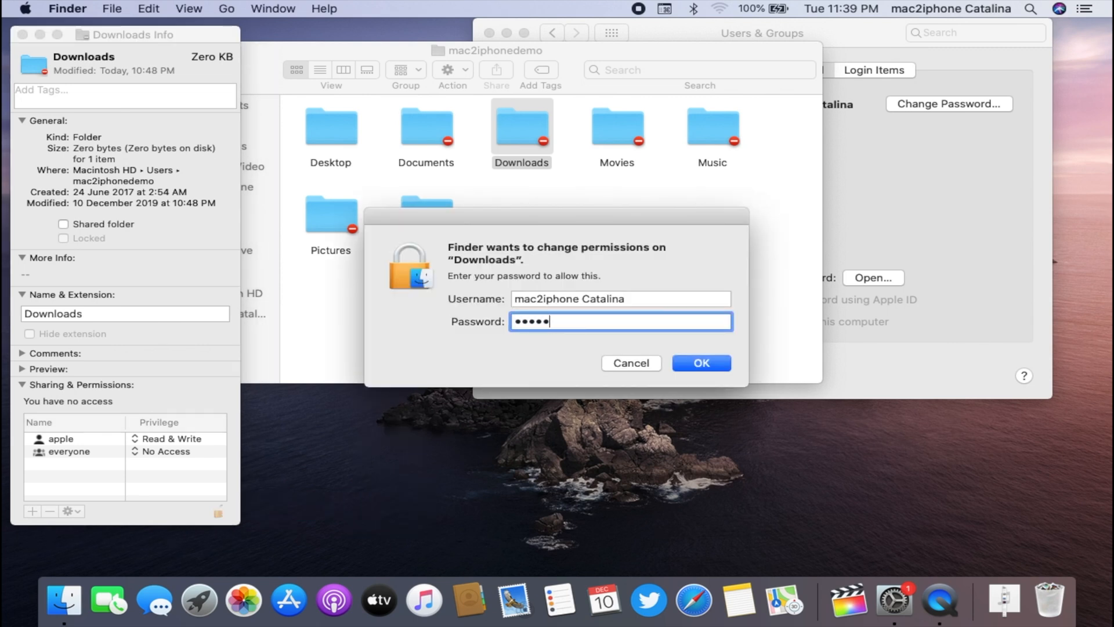
left_click(701, 363)
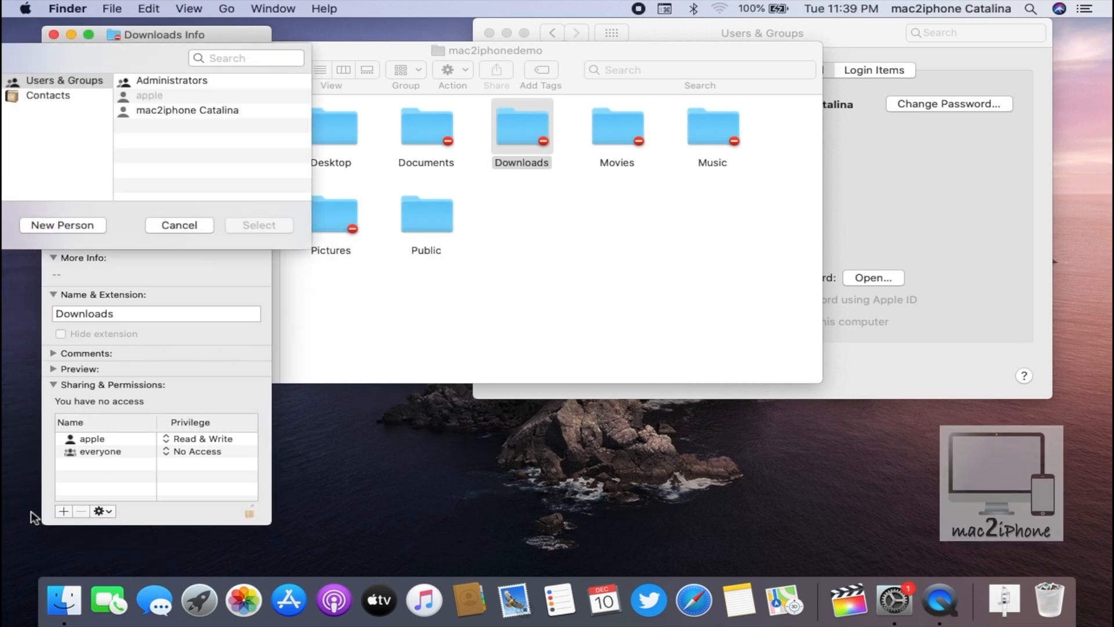
Add the mac2iphone Catalina user to Downloads permissions and grant it Read & Write
left_click(188, 110)
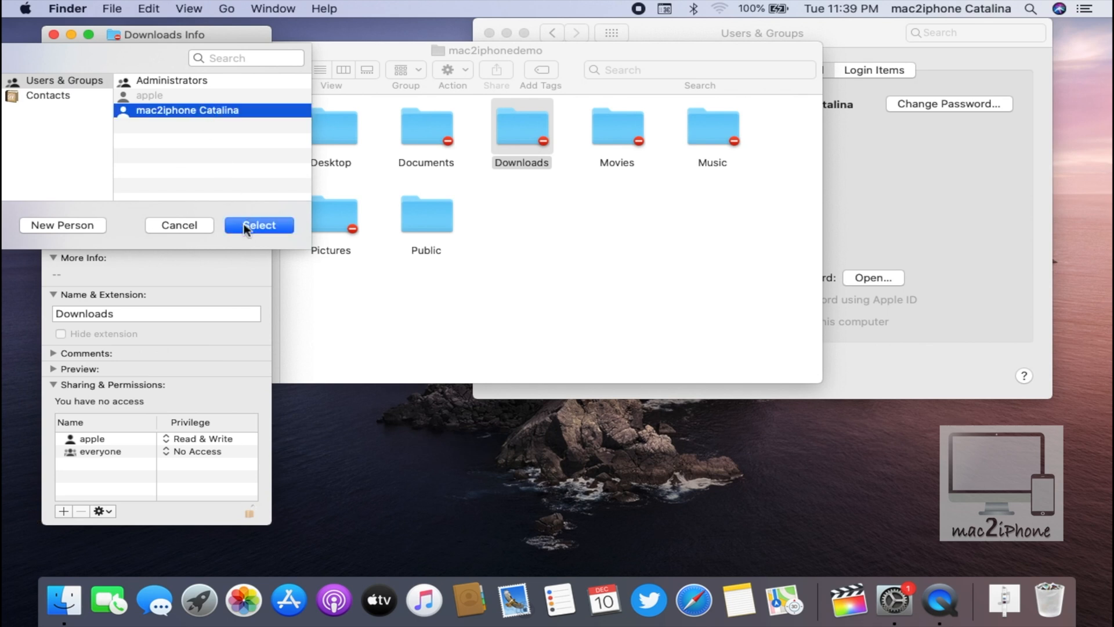
left_click(258, 224)
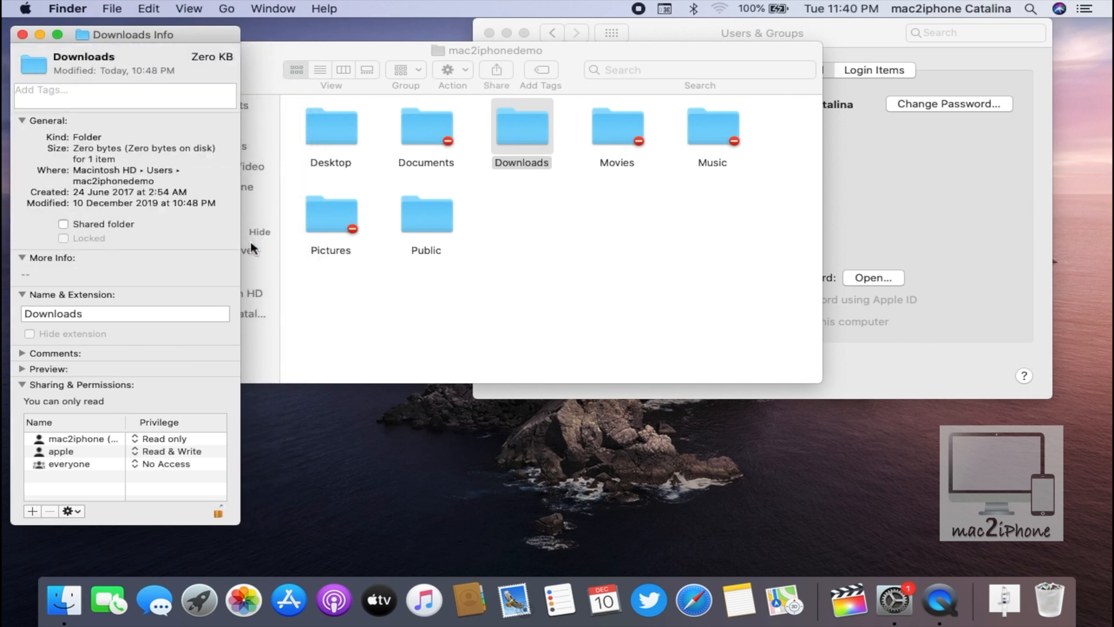
left_click(74, 438)
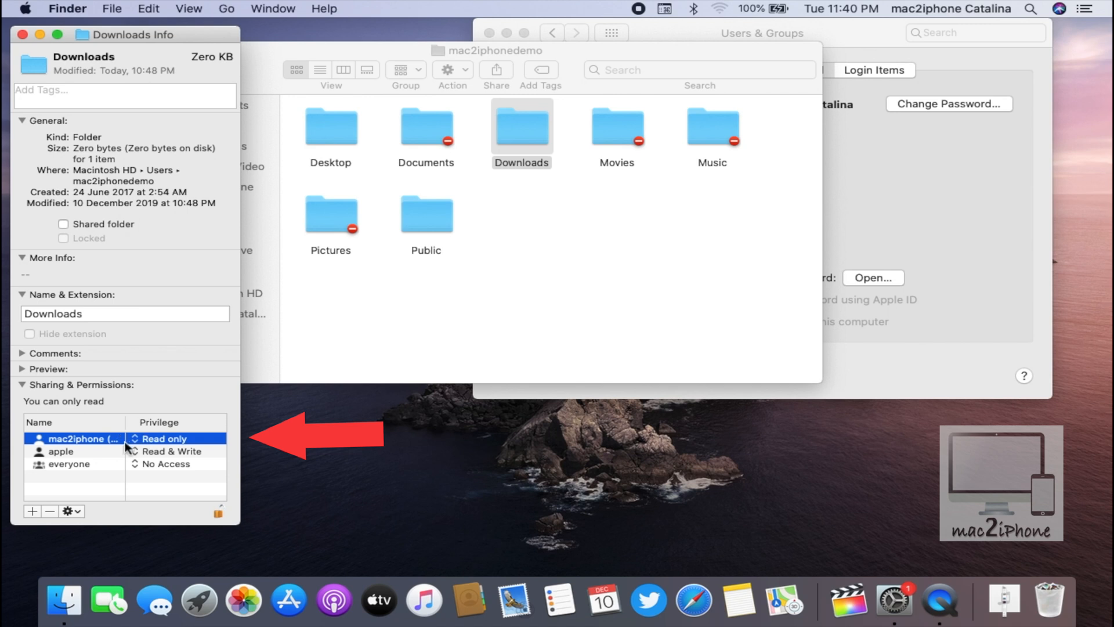
left_click(167, 439)
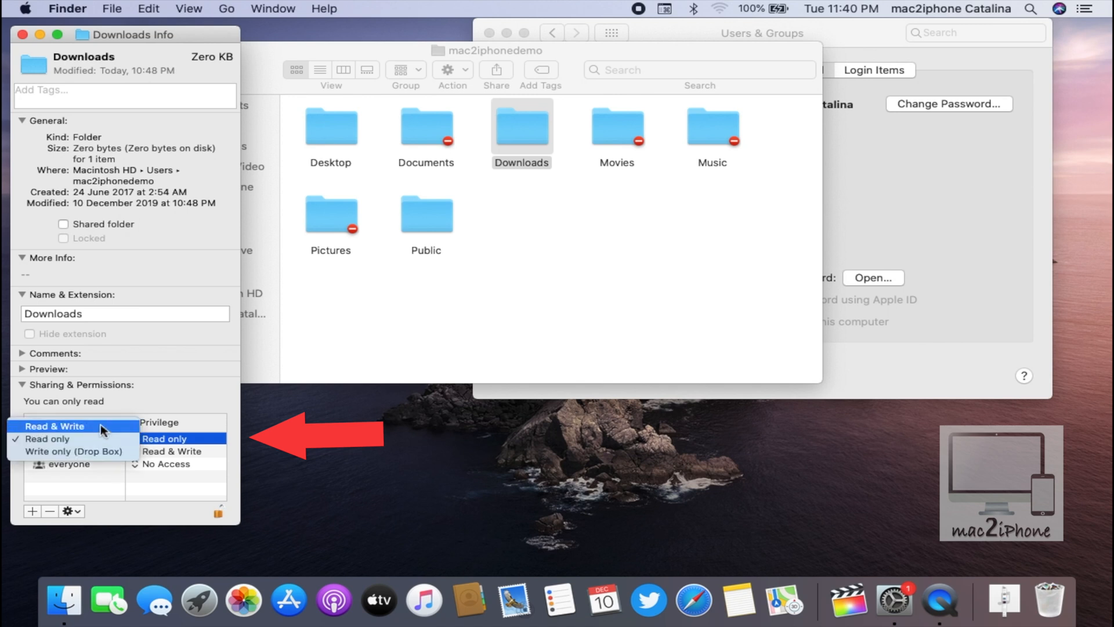
left_click(55, 426)
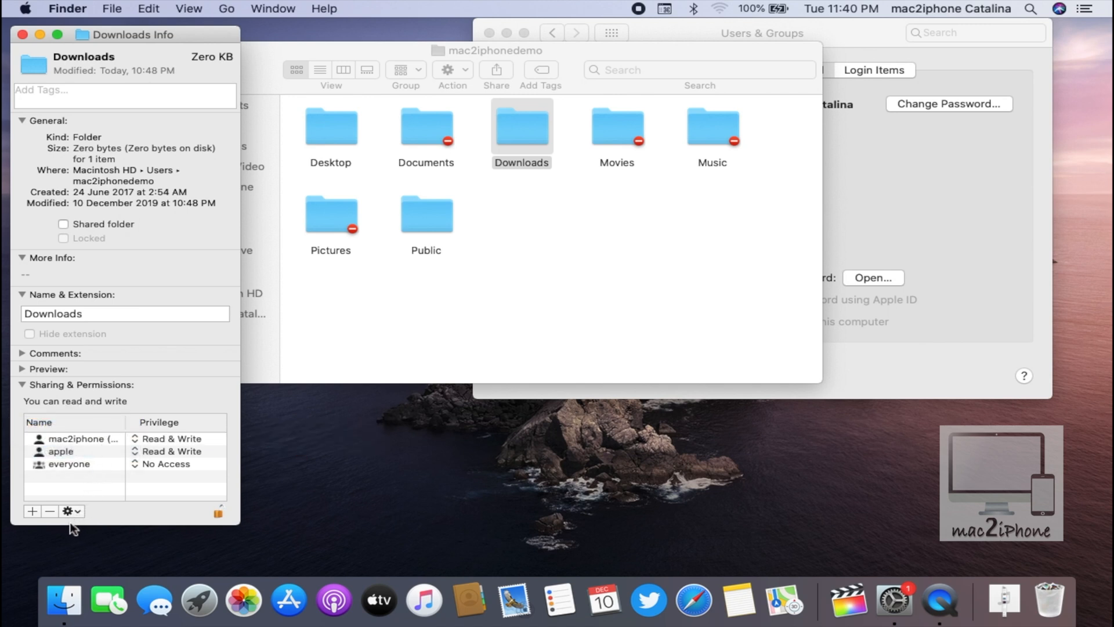
Apply the permissions to all enclosed items, then open Downloads and browse its files
left_click(70, 511)
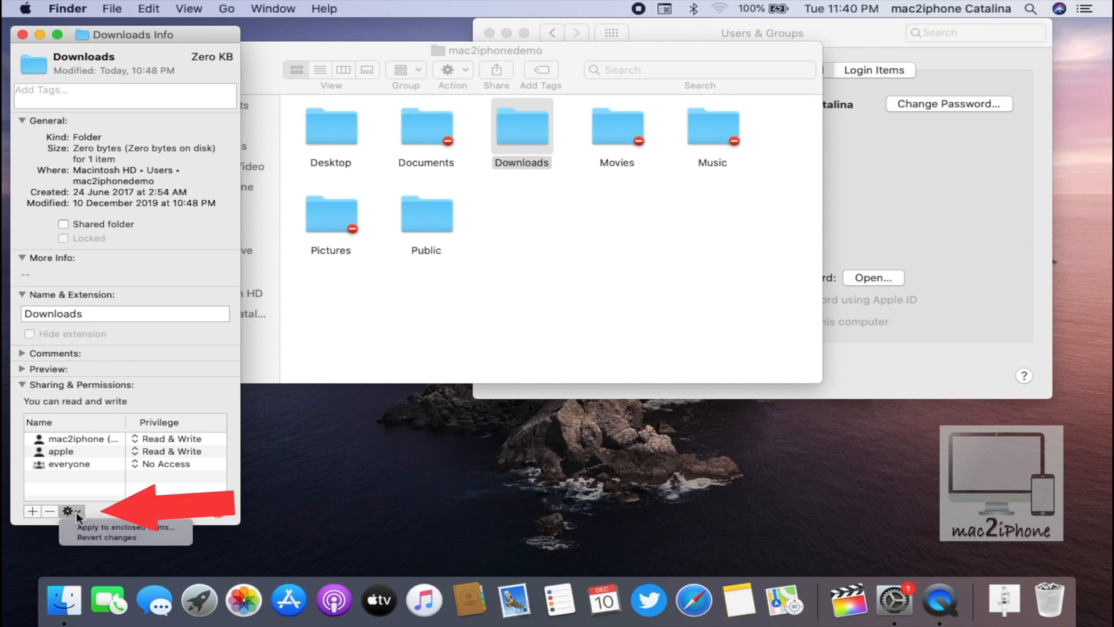
mouse_move(81, 526)
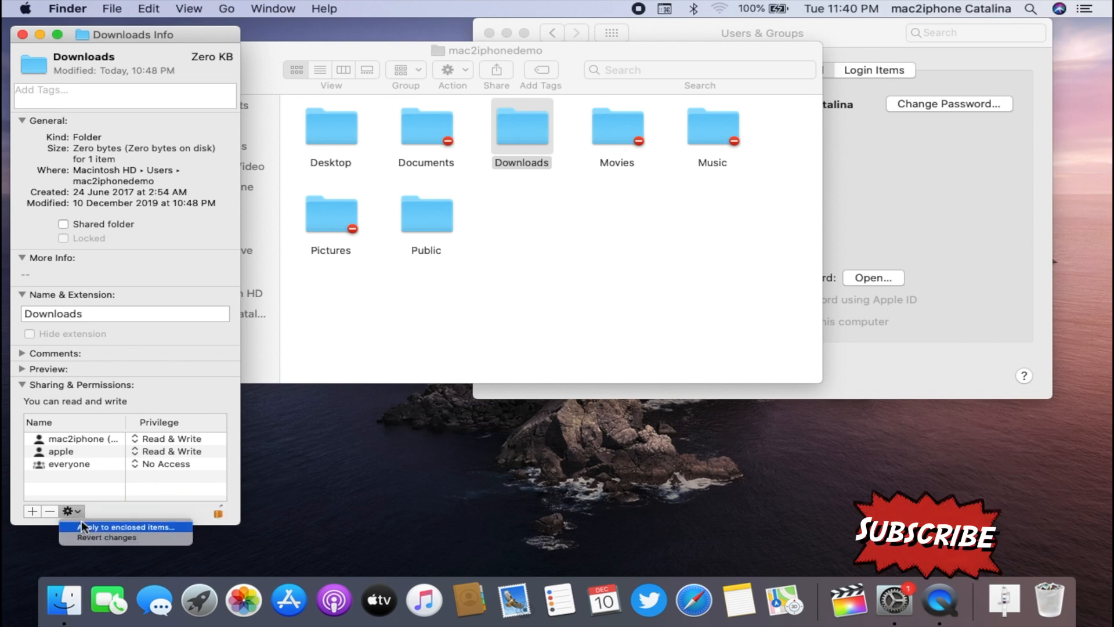
left_click(125, 527)
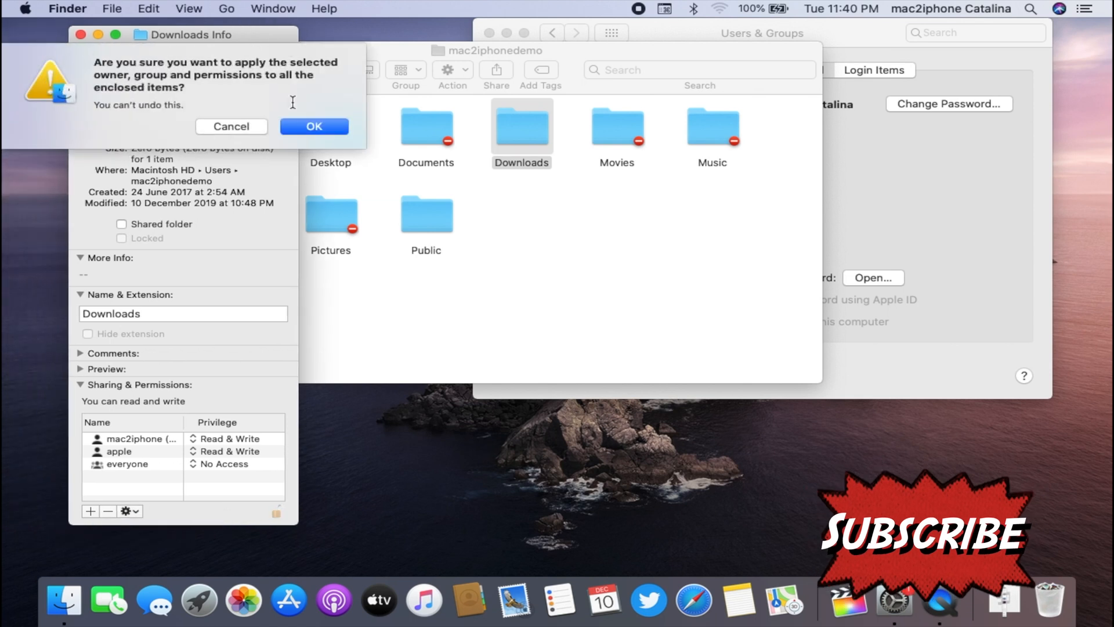
left_click(314, 125)
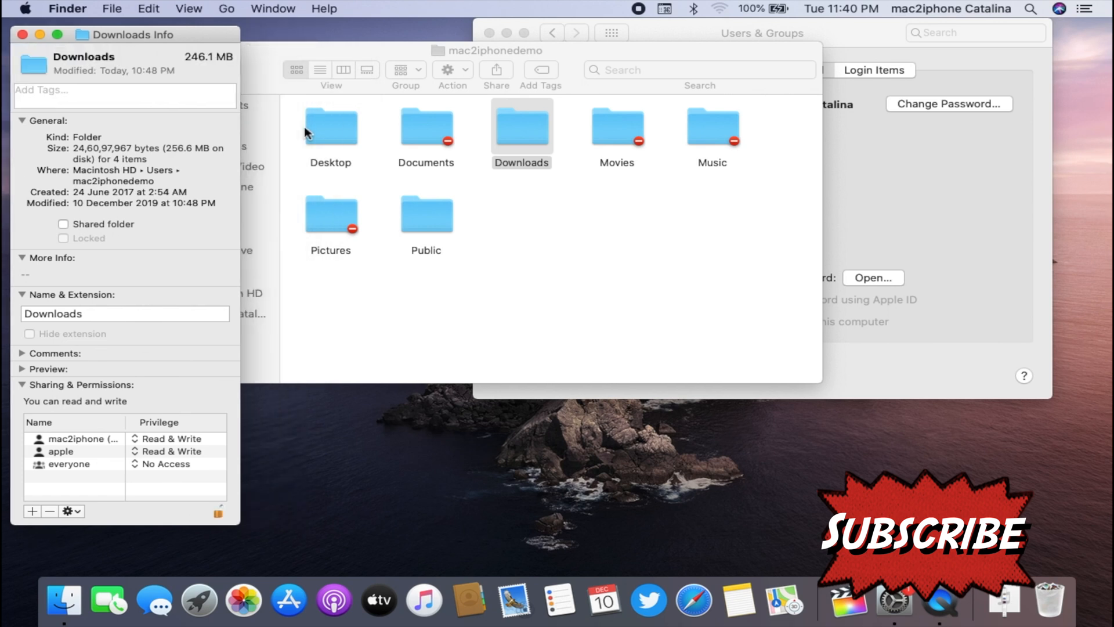
left_click(521, 128)
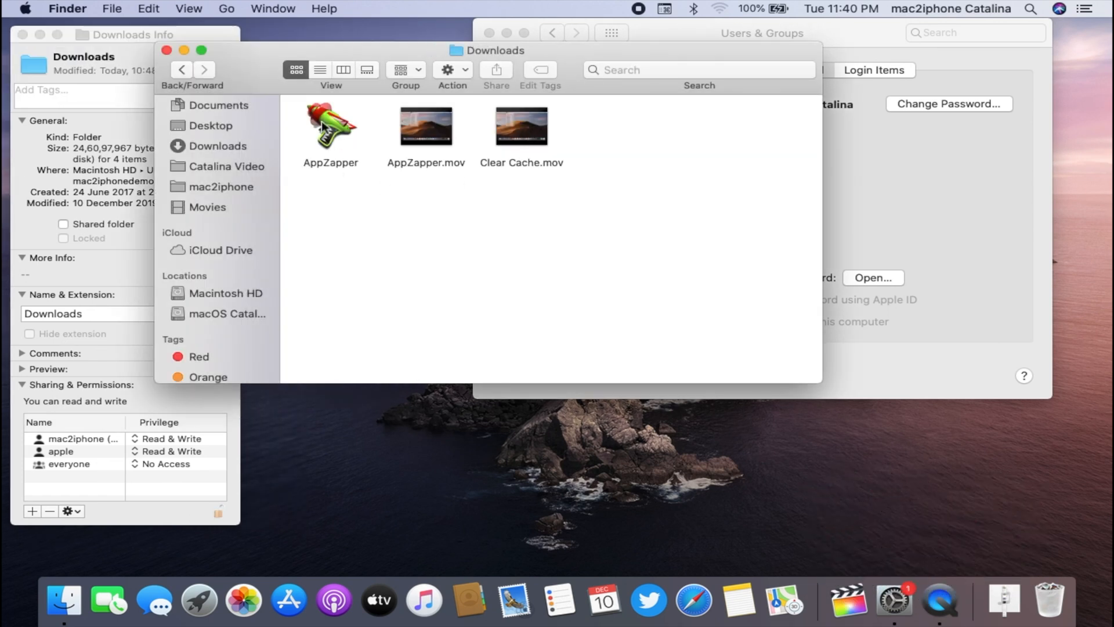
left_click(329, 127)
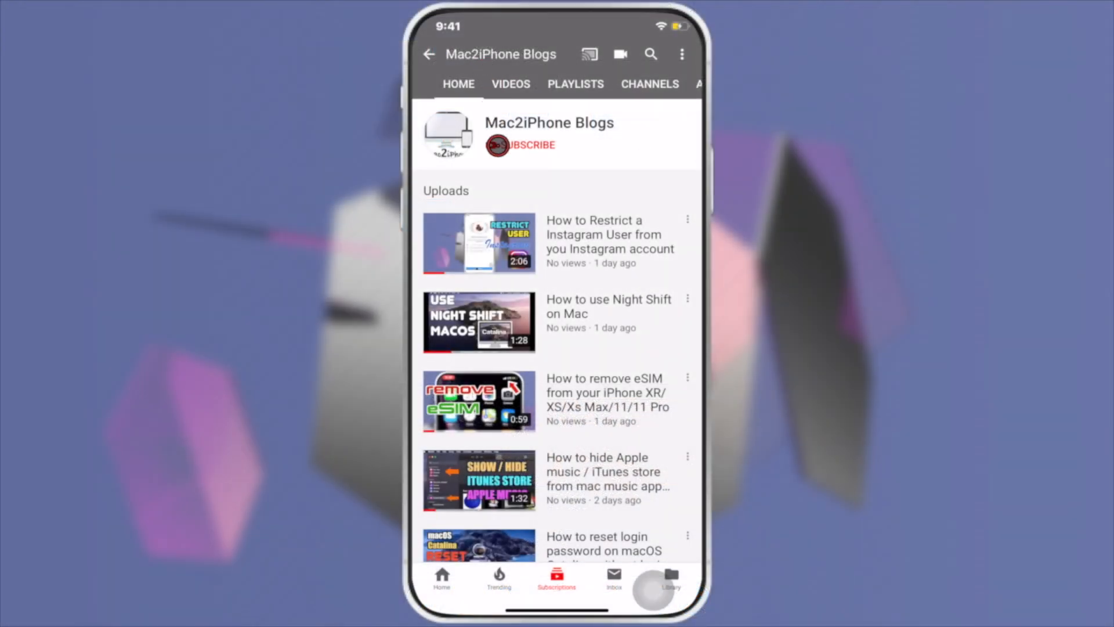
Subscribe to the Mac2iPhone Blogs YouTube channel and show its notification options
left_click(503, 151)
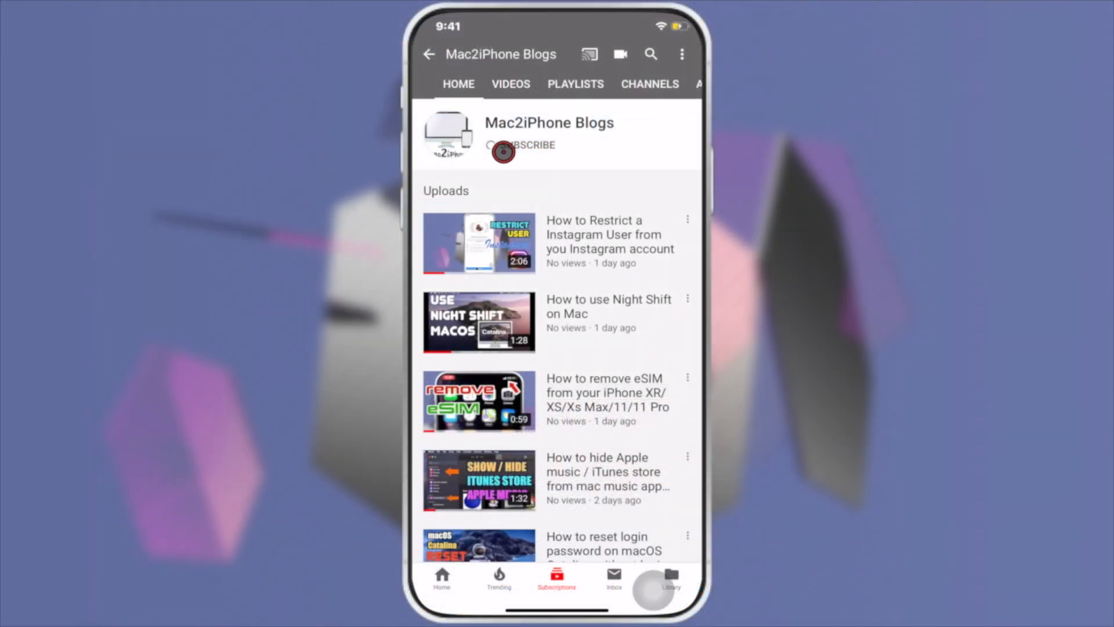
left_click(519, 145)
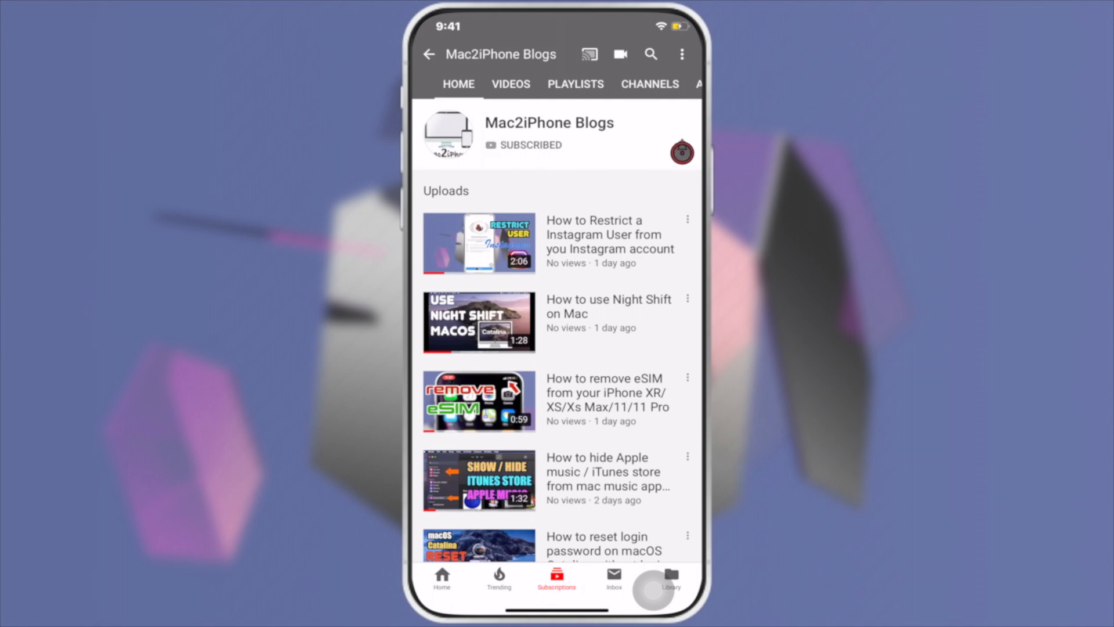
left_click(680, 150)
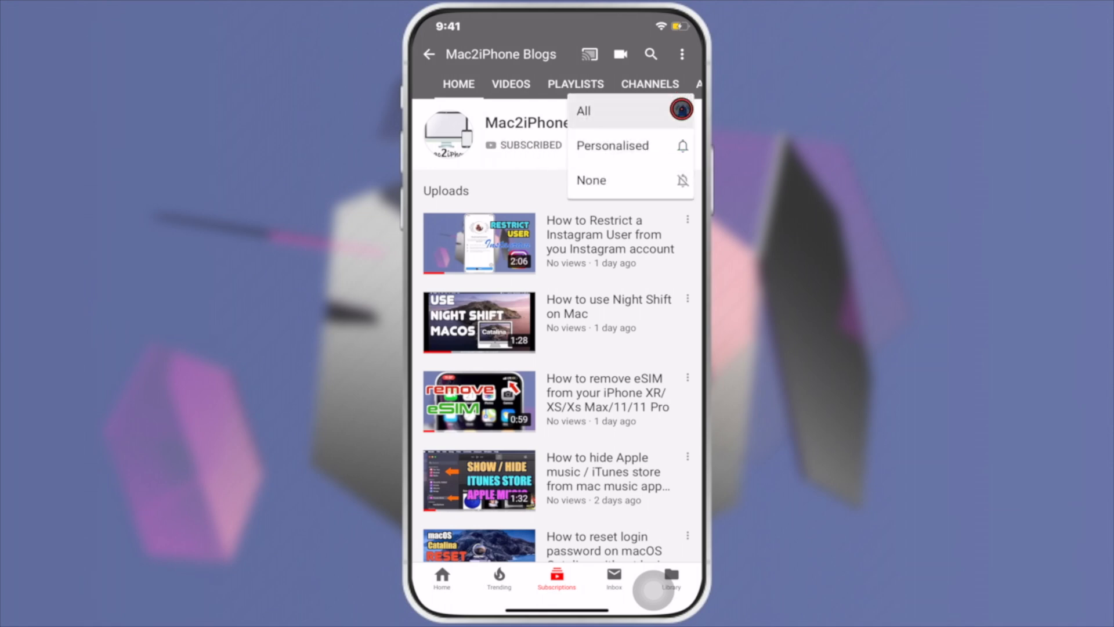